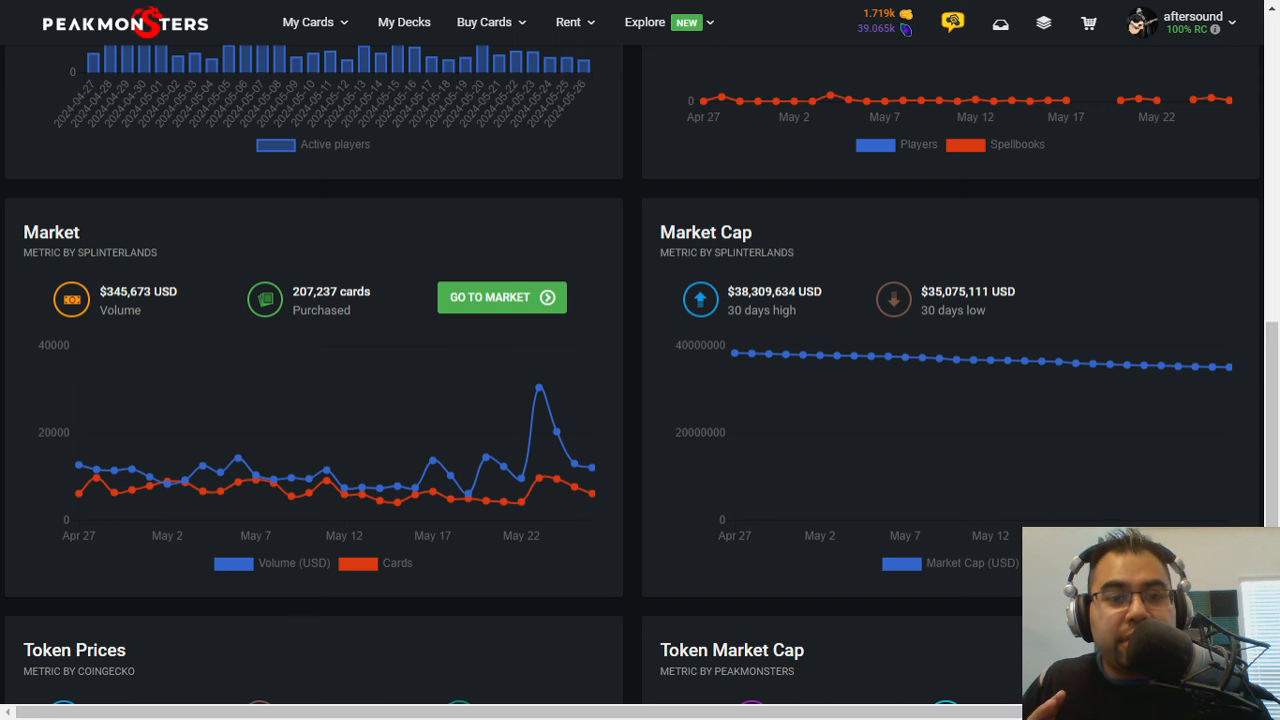
mouse_move(935, 166)
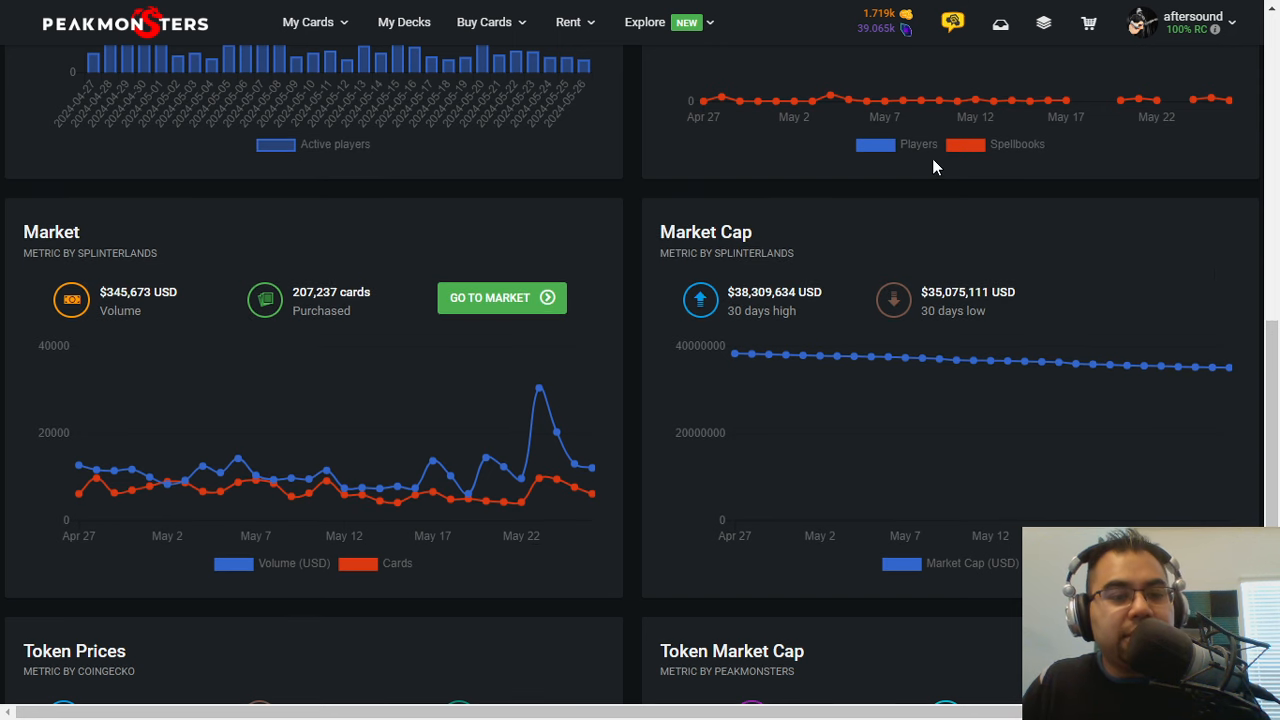
mouse_move(100, 315)
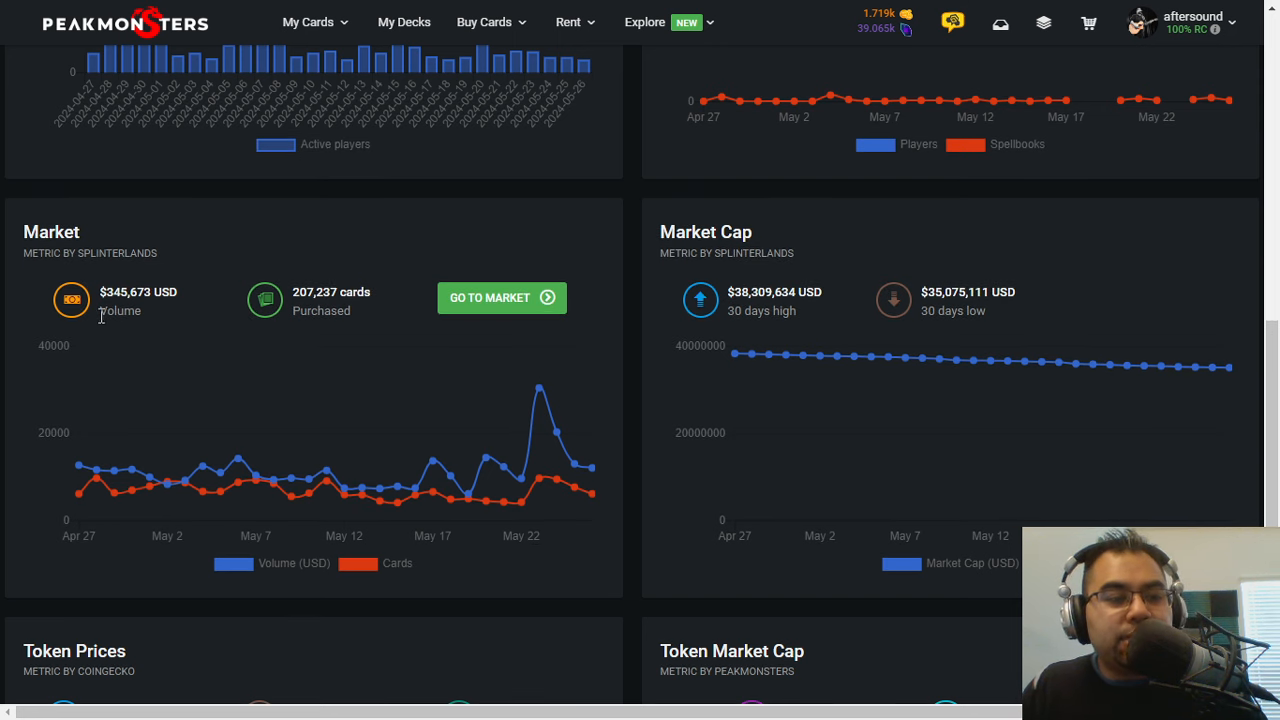
mouse_move(124, 318)
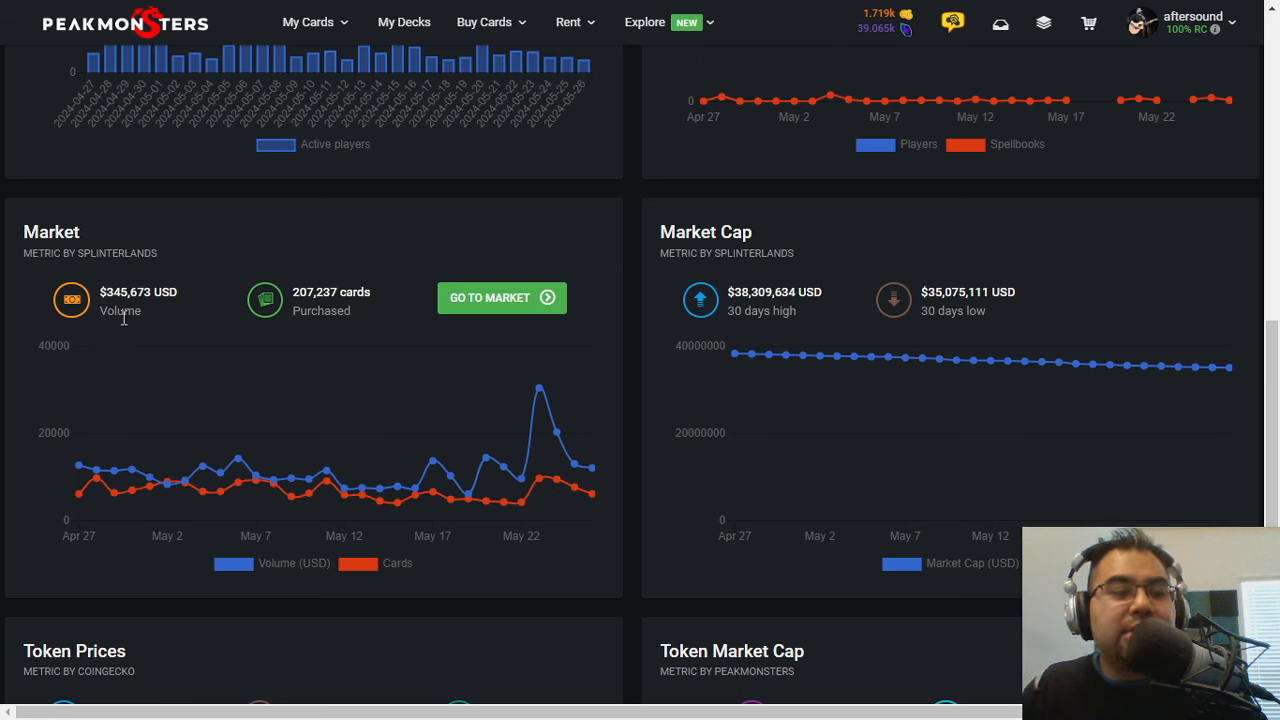
mouse_move(140, 326)
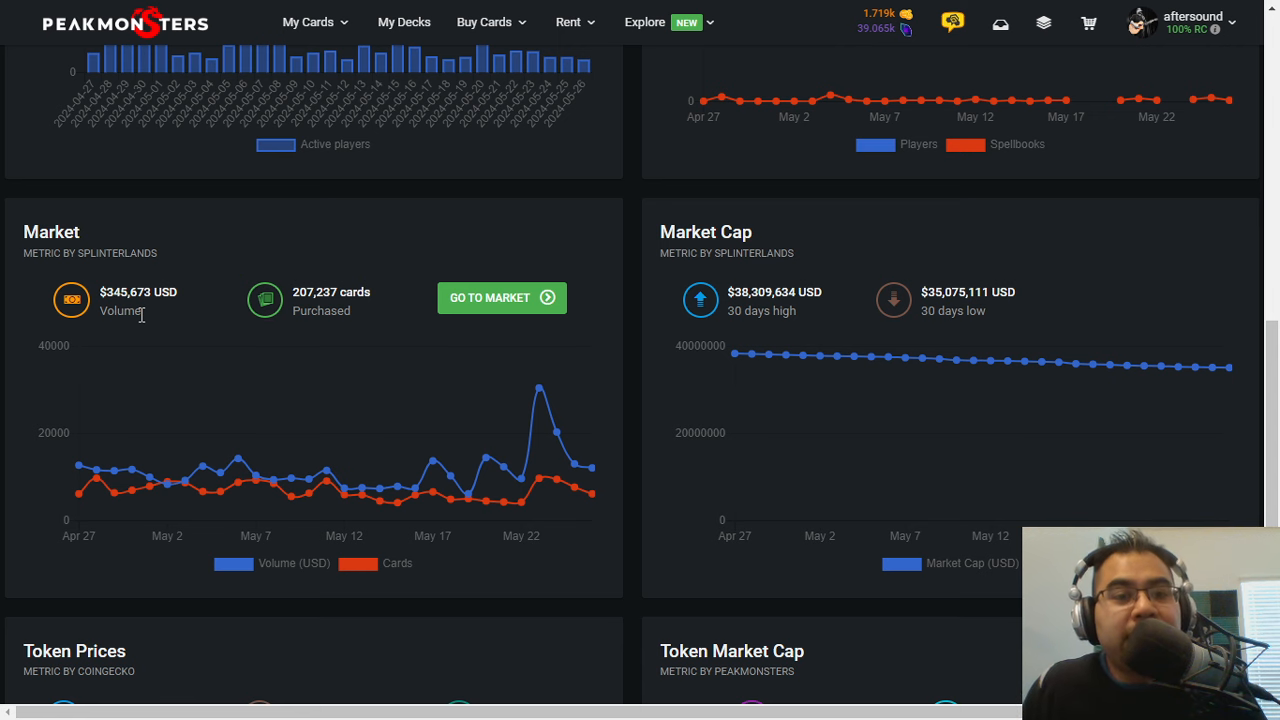
mouse_move(194, 325)
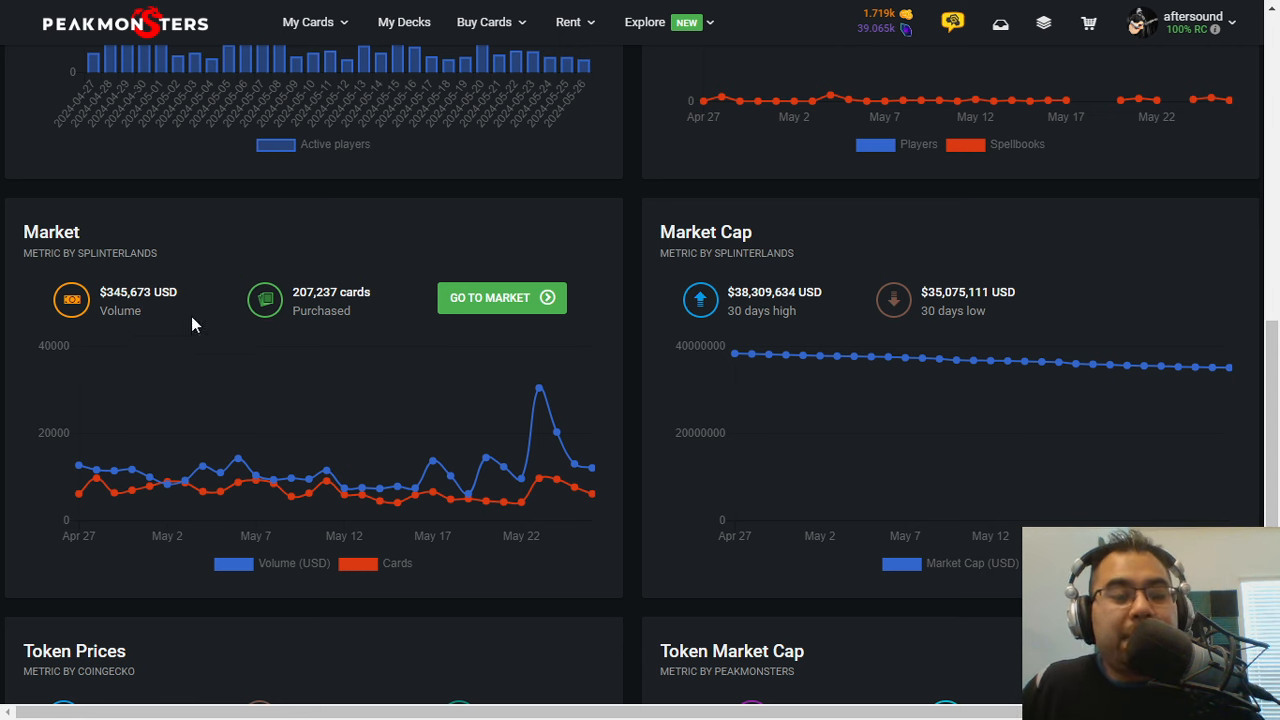